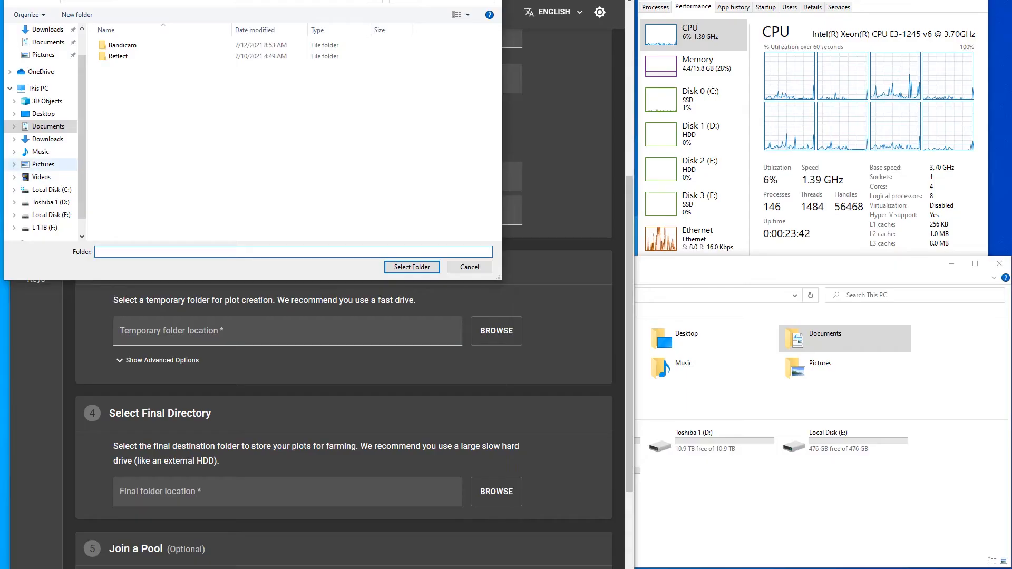
# - Set Local Disk (E:) as the temporary folder and Toshiba 1 (D:) as the final plot directory
pyautogui.click(35, 89)
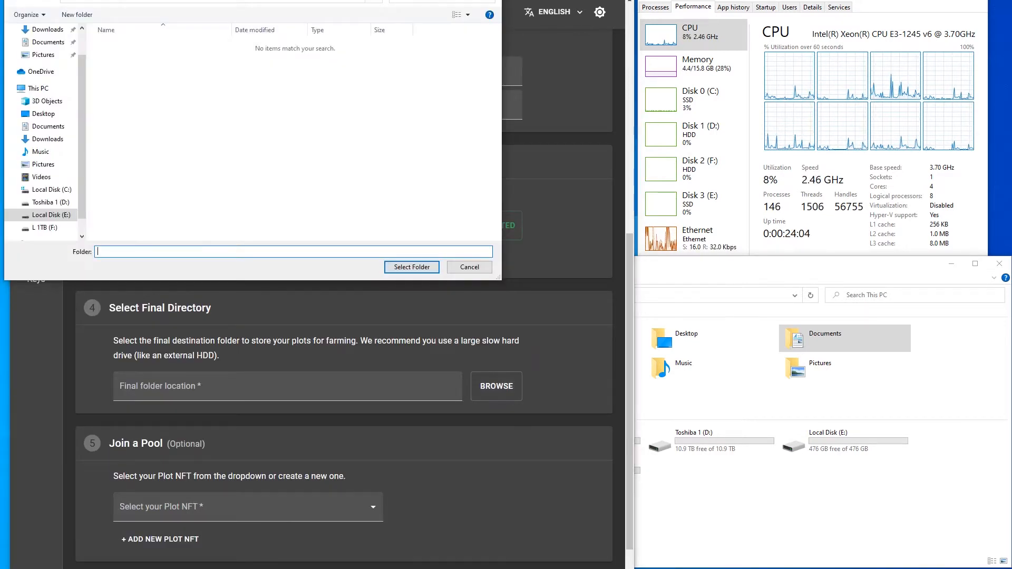
pyautogui.click(49, 177)
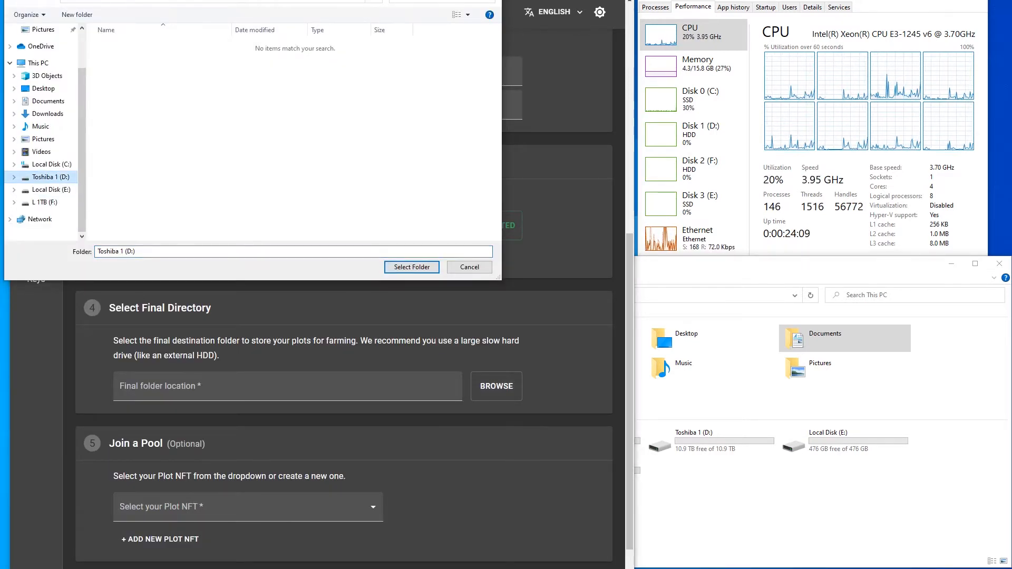